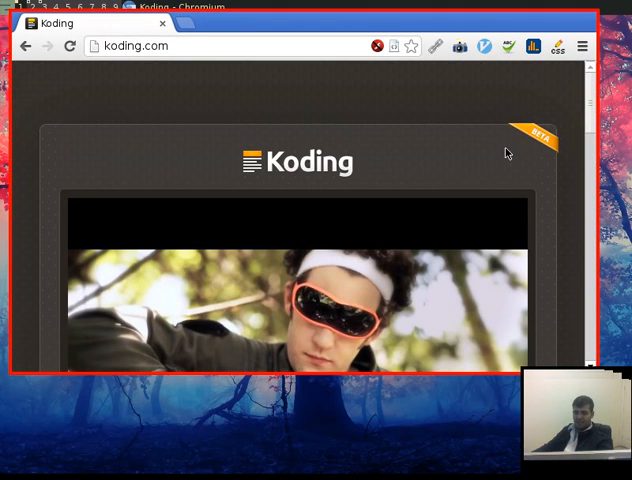
Go to Koding's login page and enter the username 'raadad'
{"action": "scroll", "scroll_direction": "down", "scroll_amount": 3}
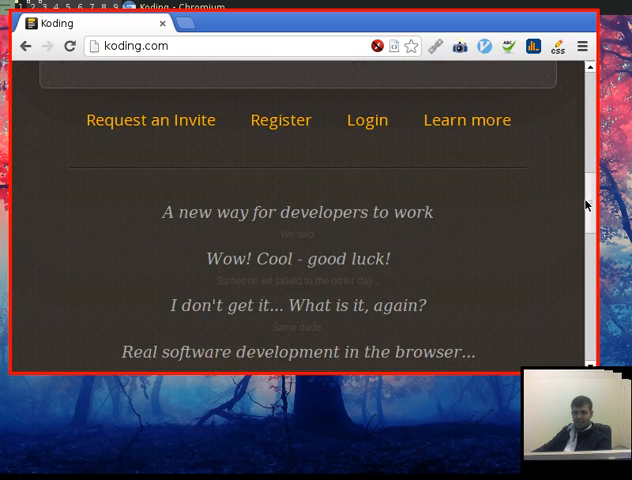
{"action": "left_click", "coordinate": [366, 119]}
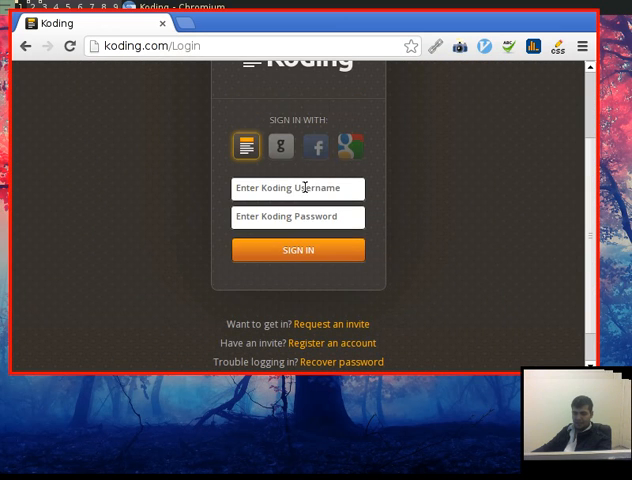
{"action": "type", "text": "raadad"}
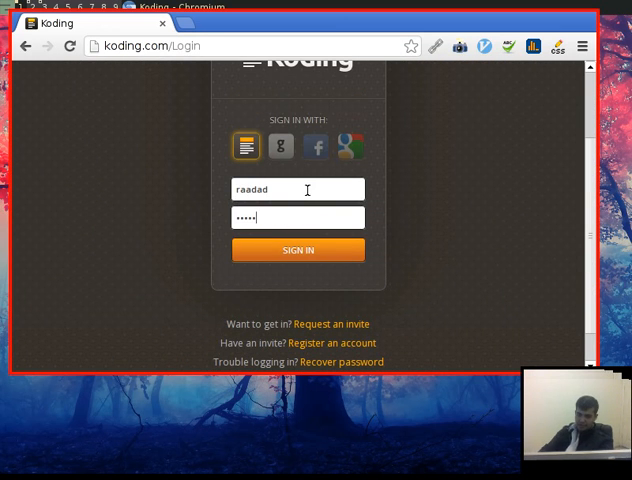
Sign in, dismiss the welcome banner, and scroll the Latest Activity feed
{"action": "left_click", "coordinate": [297, 250]}
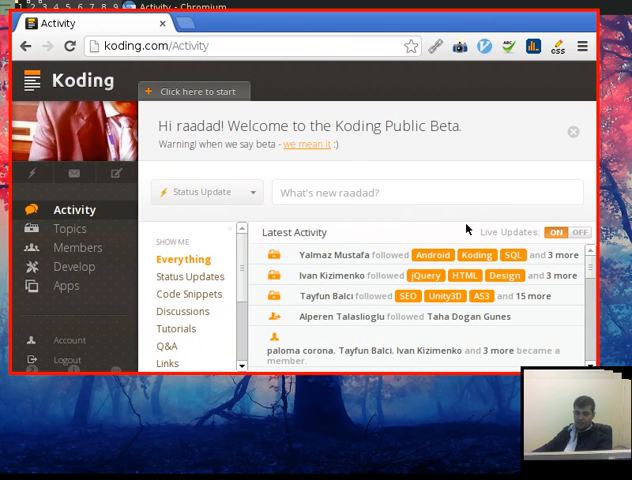
{"action": "mouse_move", "coordinate": [491, 156]}
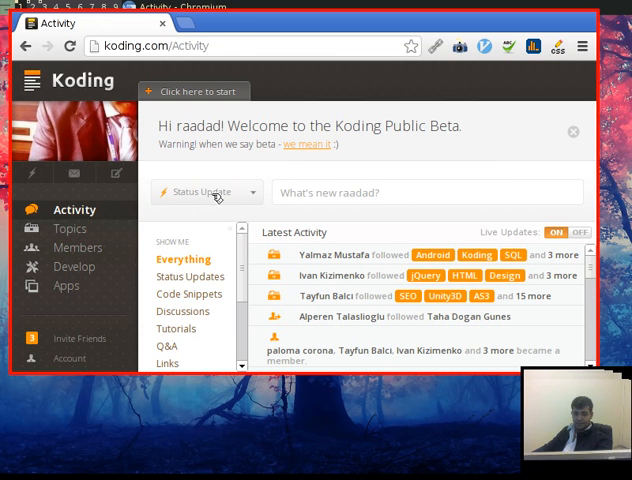
{"action": "mouse_move", "coordinate": [397, 210]}
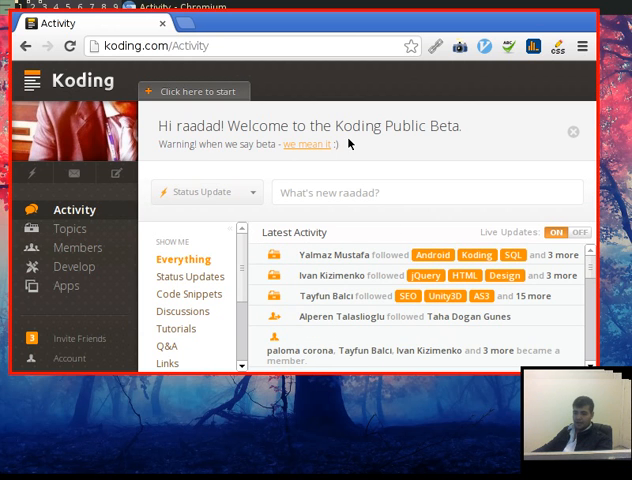
{"action": "left_click", "coordinate": [573, 131]}
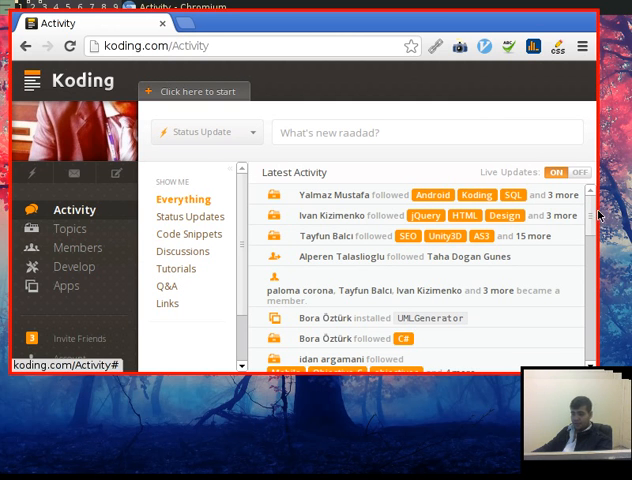
{"action": "scroll", "scroll_direction": "down", "scroll_amount": 3}
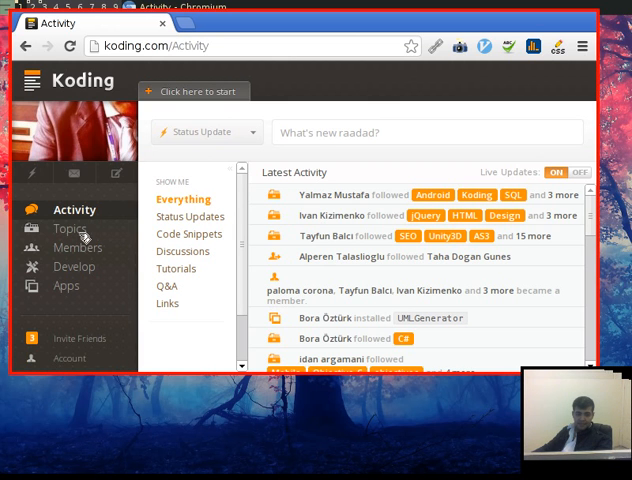
Visit the Topics and Members pages, then switch to the Develop workspace
{"action": "left_click", "coordinate": [66, 228]}
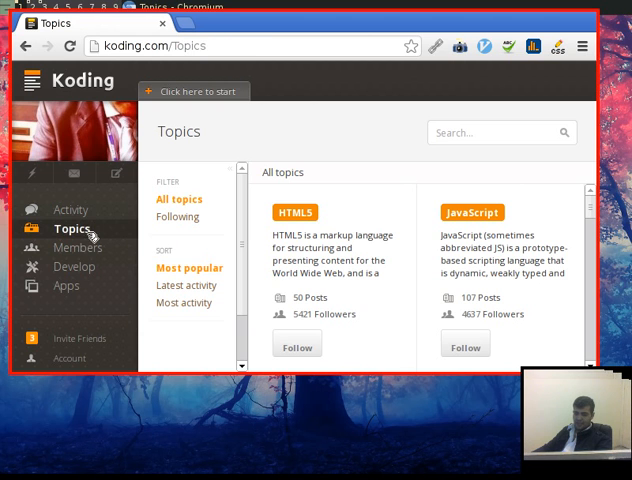
{"action": "left_click", "coordinate": [70, 247]}
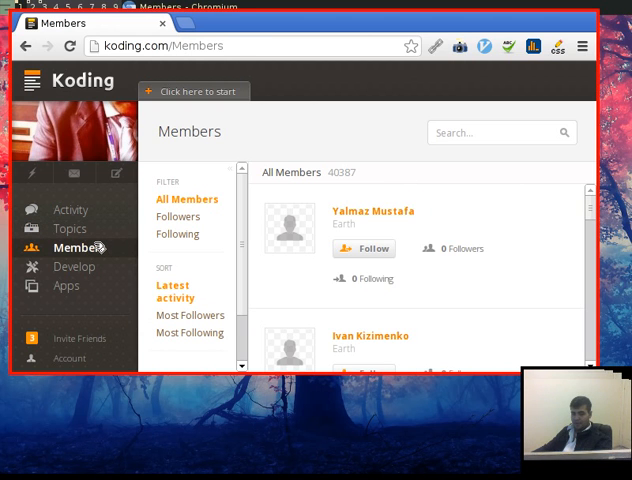
{"action": "left_click", "coordinate": [74, 266]}
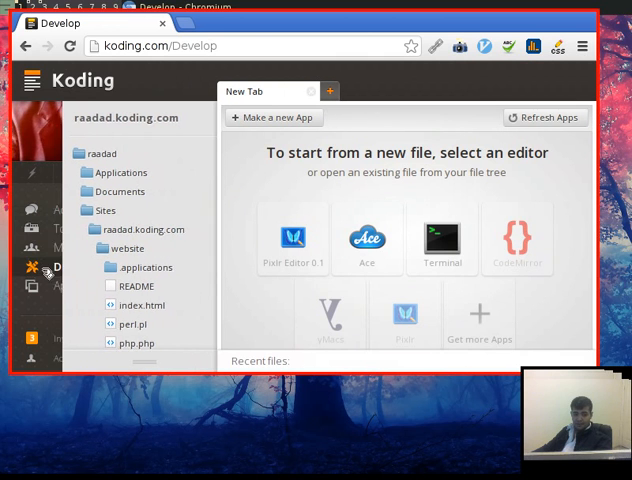
{"action": "left_click", "coordinate": [66, 285]}
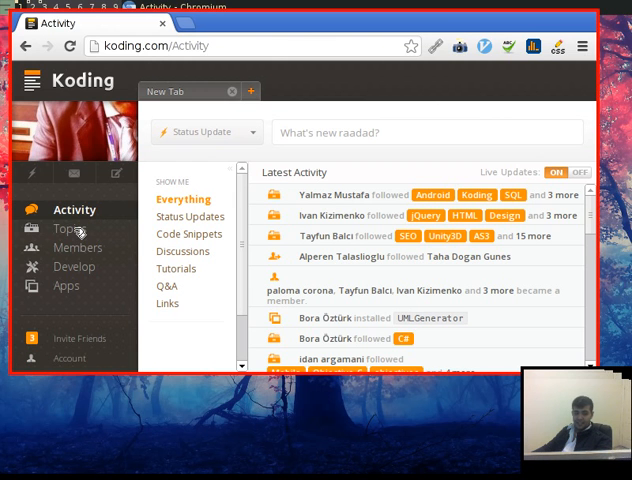
{"action": "left_click", "coordinate": [71, 228]}
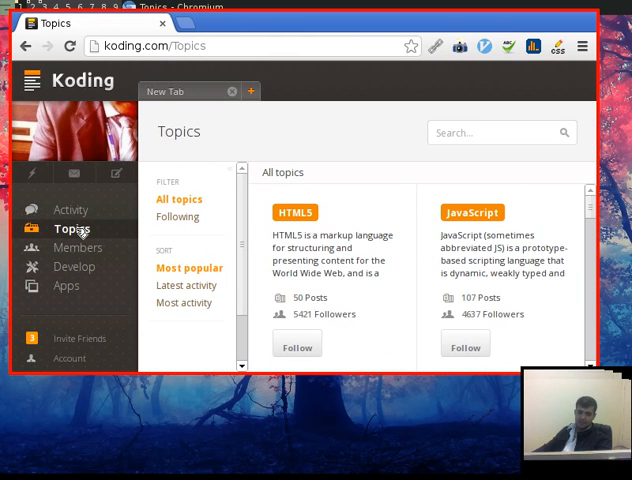
{"action": "mouse_move", "coordinate": [97, 247]}
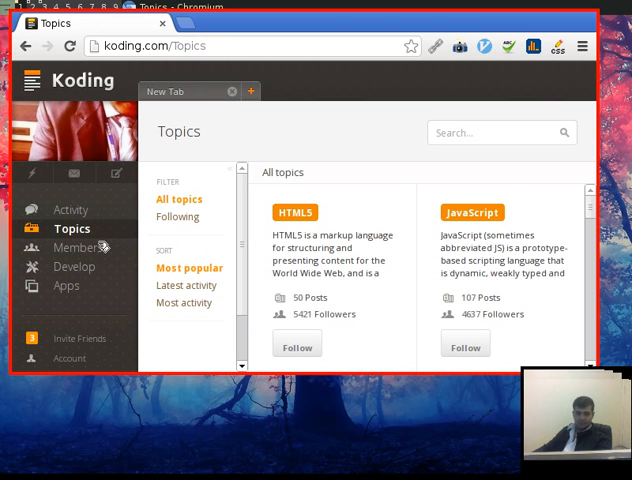
{"action": "left_click", "coordinate": [72, 247]}
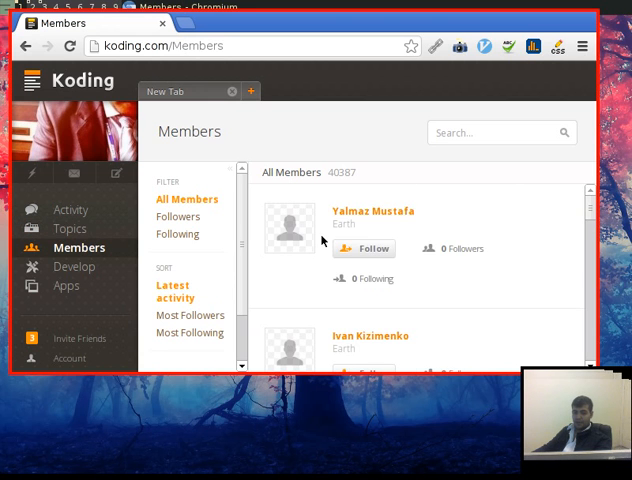
{"action": "left_click", "coordinate": [71, 228]}
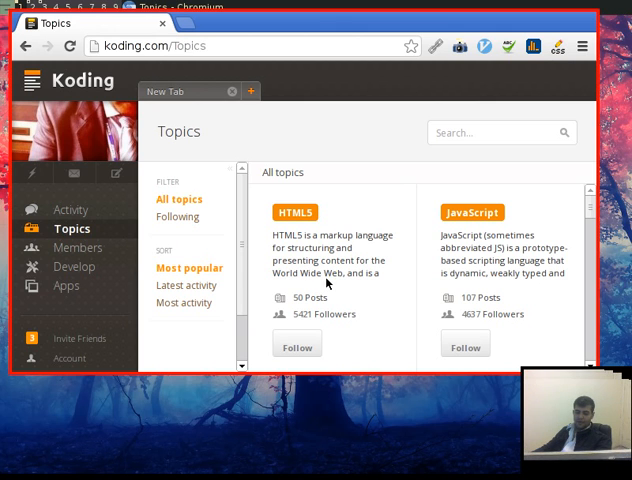
{"action": "mouse_move", "coordinate": [332, 292]}
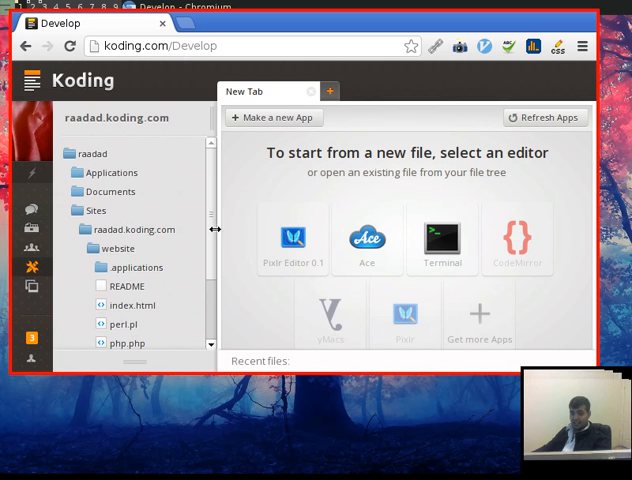
Find php.php under the website folder and open its PHP source in the editor
{"action": "scroll", "scroll_direction": "down", "scroll_amount": 3}
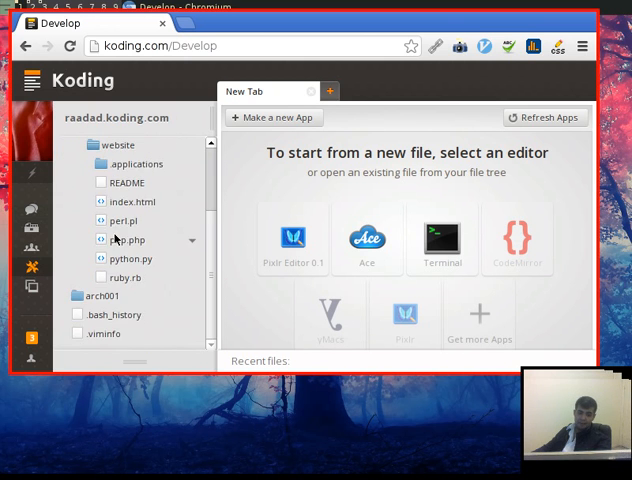
{"action": "left_click", "coordinate": [126, 239]}
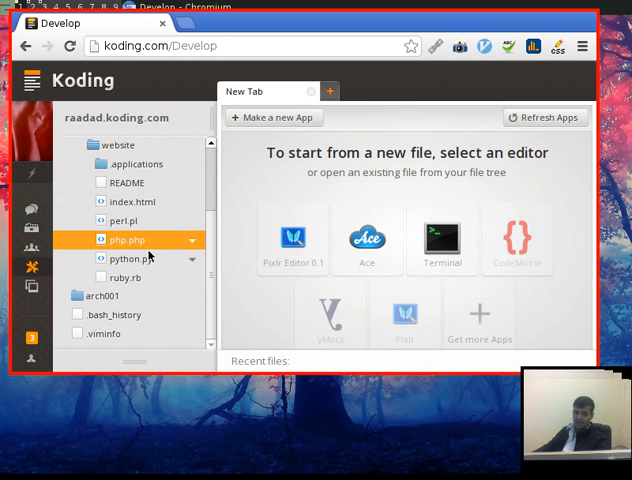
{"action": "double_click", "coordinate": [127, 239]}
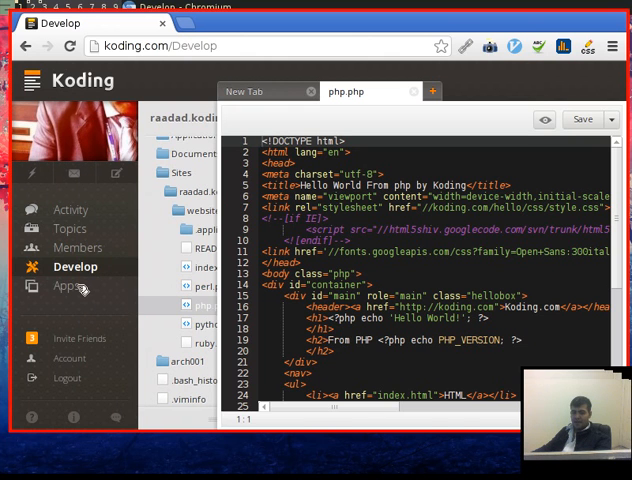
Open the App Catalog and scroll through the available apps
{"action": "left_click", "coordinate": [67, 286]}
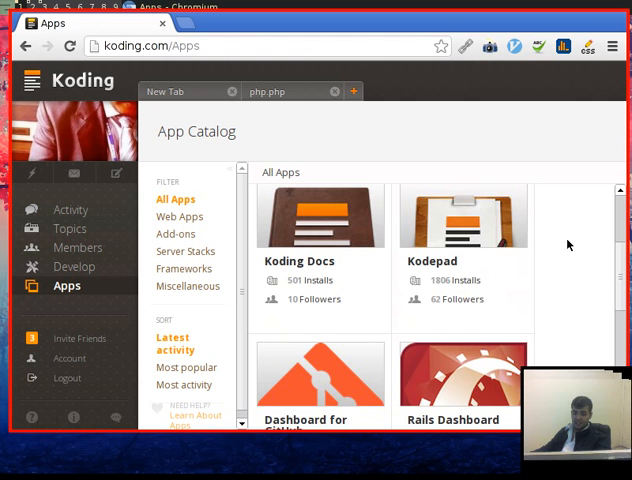
{"action": "scroll", "scroll_direction": "down", "scroll_amount": 3}
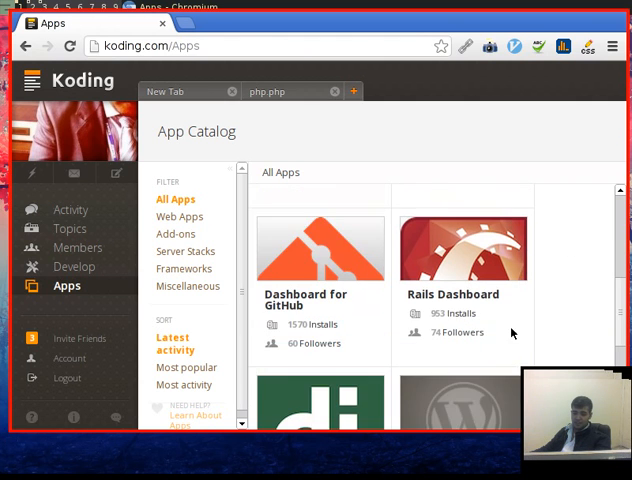
{"action": "scroll", "scroll_direction": "down", "scroll_amount": 3}
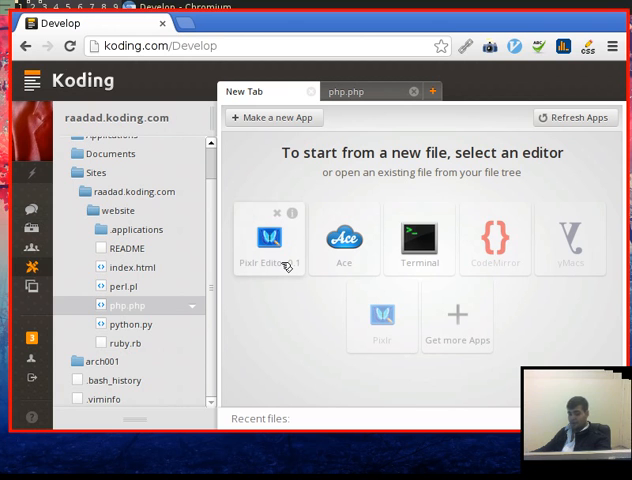
Launch Pixlr Editor and create a blank 800 x 600 image
{"action": "left_click", "coordinate": [268, 237]}
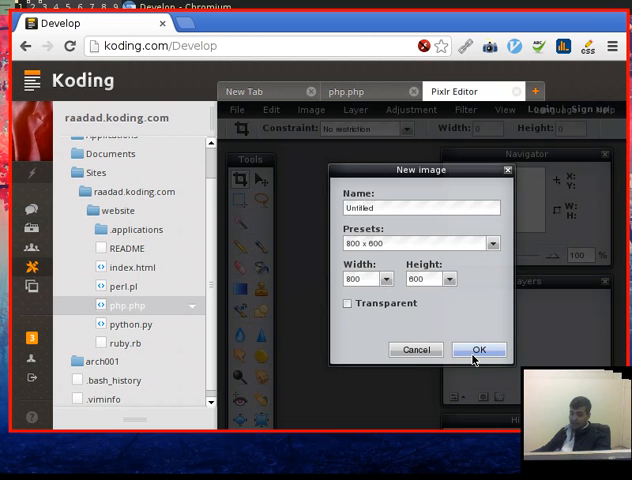
{"action": "left_click", "coordinate": [479, 349]}
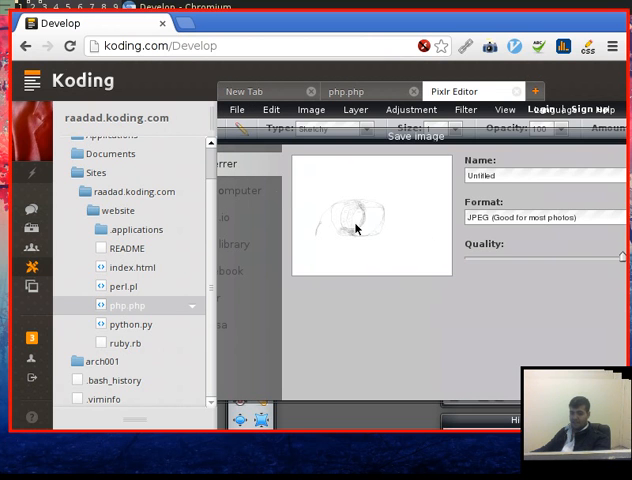
{"action": "mouse_move", "coordinate": [374, 145]}
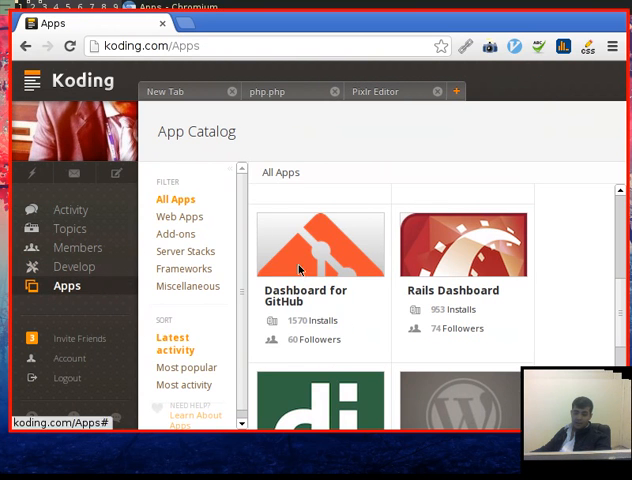
Return to the Develop workspace's New Tab editor chooser
{"action": "left_click", "coordinate": [74, 266]}
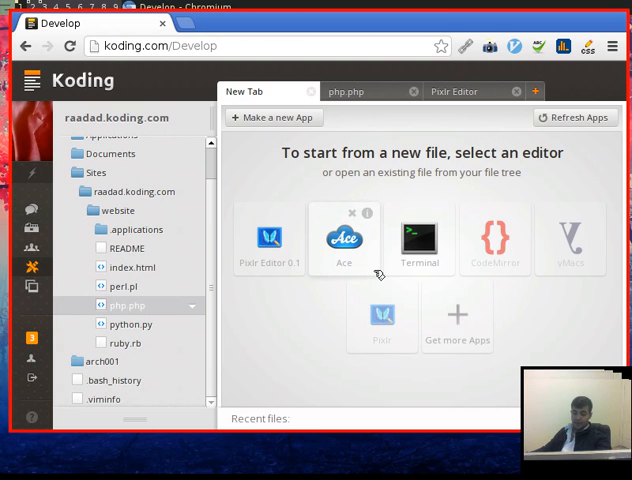
{"action": "mouse_move", "coordinate": [343, 262]}
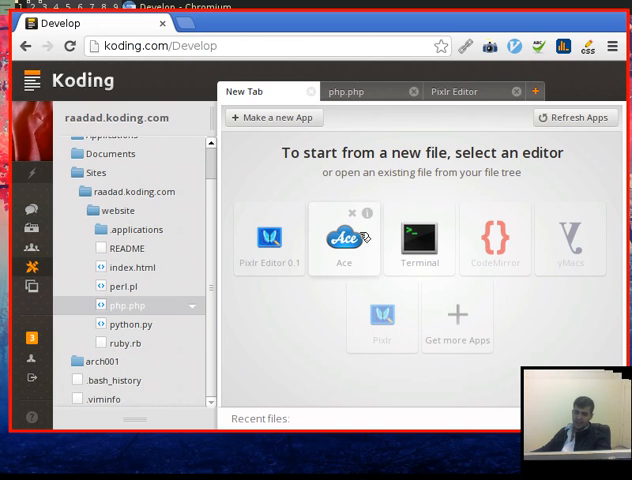
{"action": "mouse_move", "coordinate": [367, 380]}
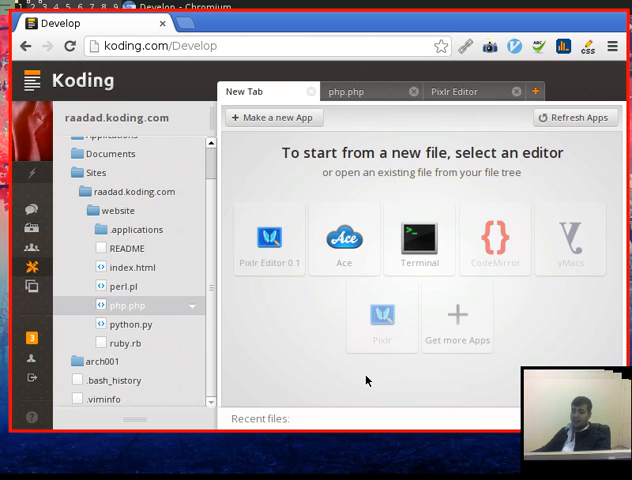
{"action": "mouse_move", "coordinate": [525, 351]}
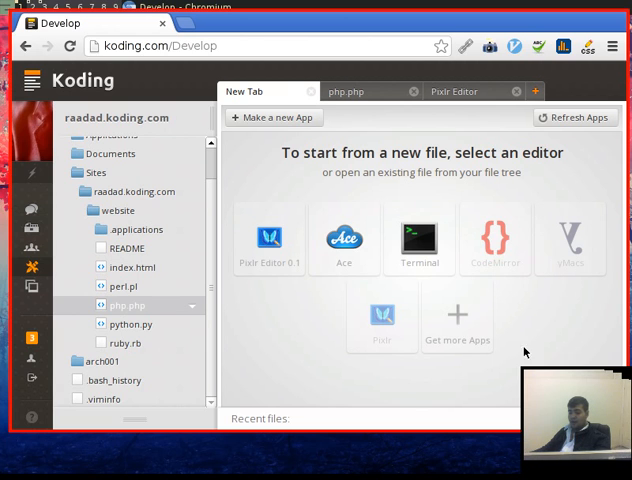
{"action": "mouse_move", "coordinate": [287, 312]}
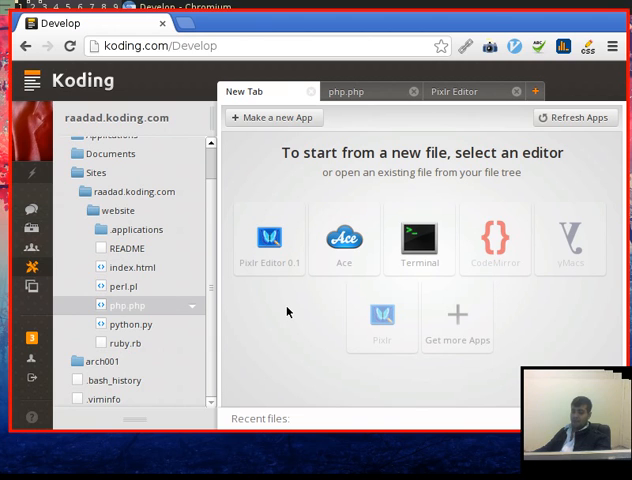
{"action": "mouse_move", "coordinate": [344, 299]}
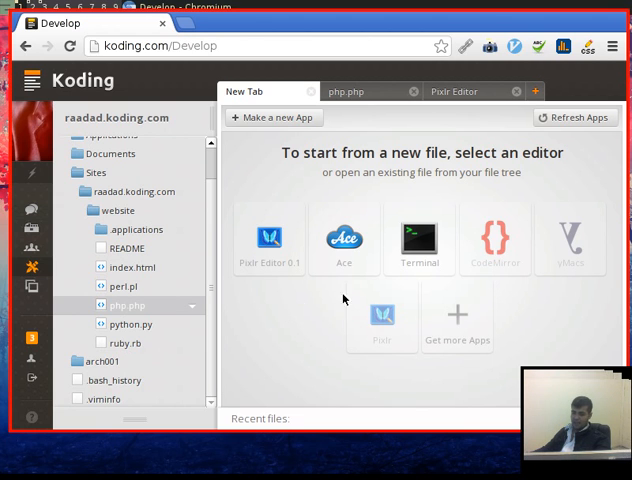
{"action": "mouse_move", "coordinate": [258, 314]}
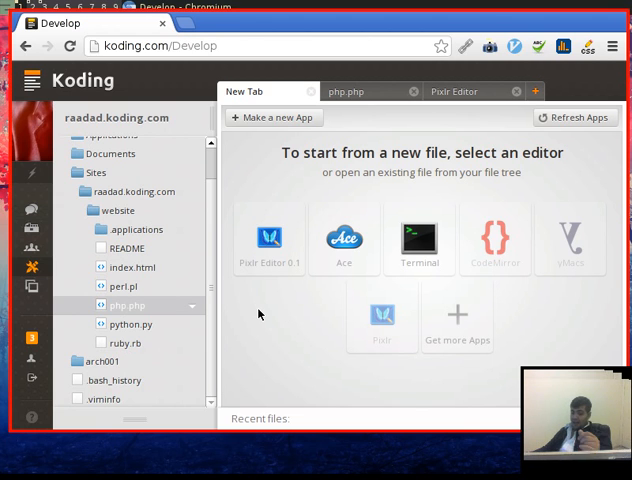
{"action": "mouse_move", "coordinate": [215, 301]}
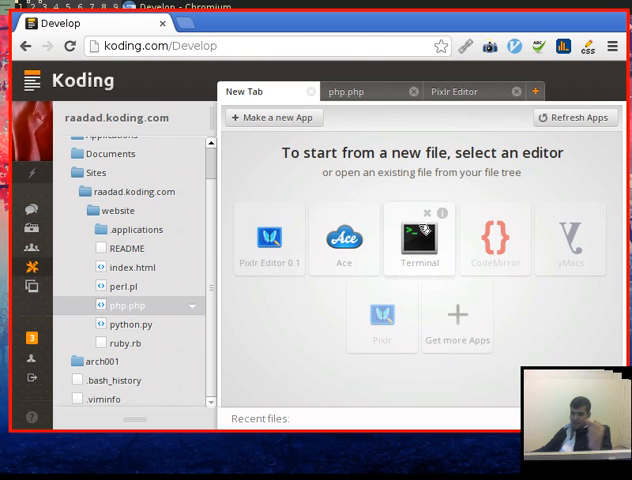
Open a terminal, list the home folder, and evaluate a = 1 and a + 1 in node
{"action": "left_click", "coordinate": [420, 238]}
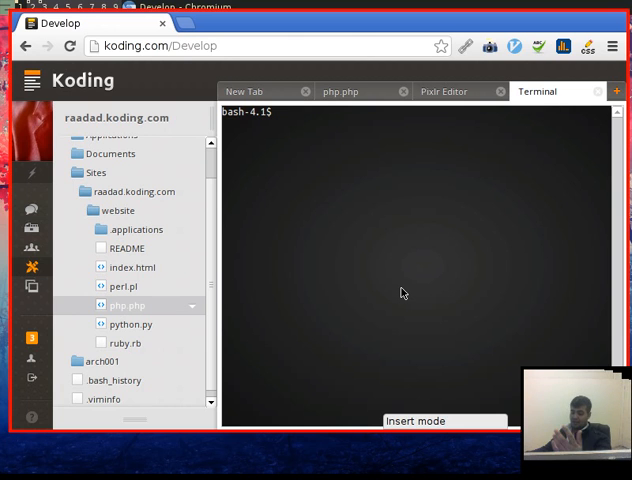
{"action": "type", "text": "k"}
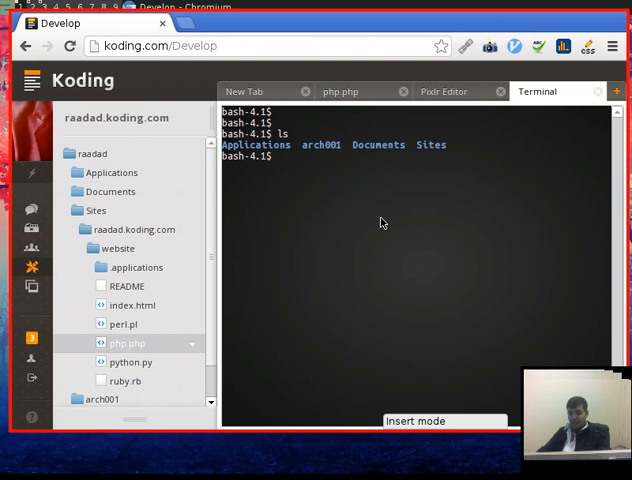
{"action": "type", "text": "node"}
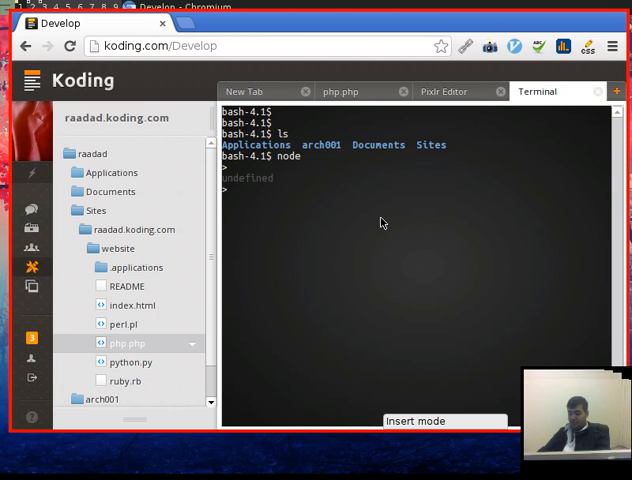
{"action": "type", "text": "a = 1"}
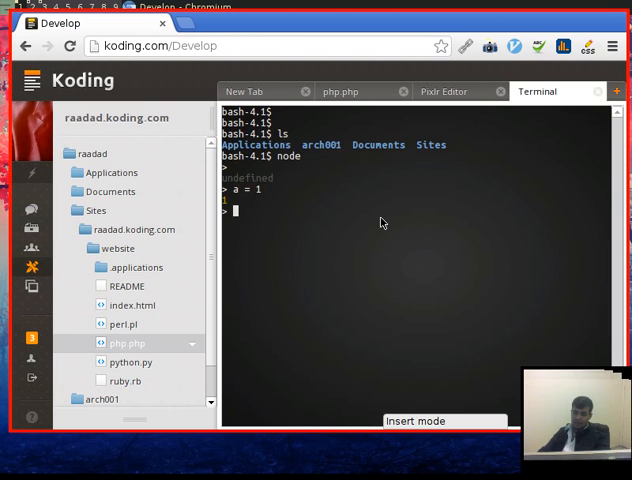
{"action": "type", "text": "a + 1"}
{"action": "type", "text": "asdasd"}
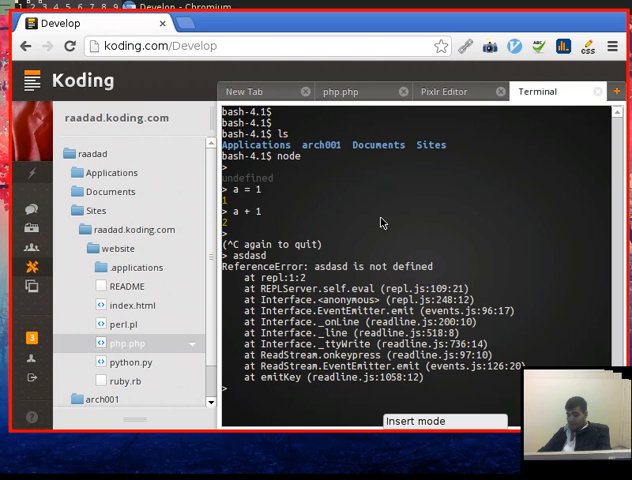
{"action": "key", "text": "ctrl+c"}
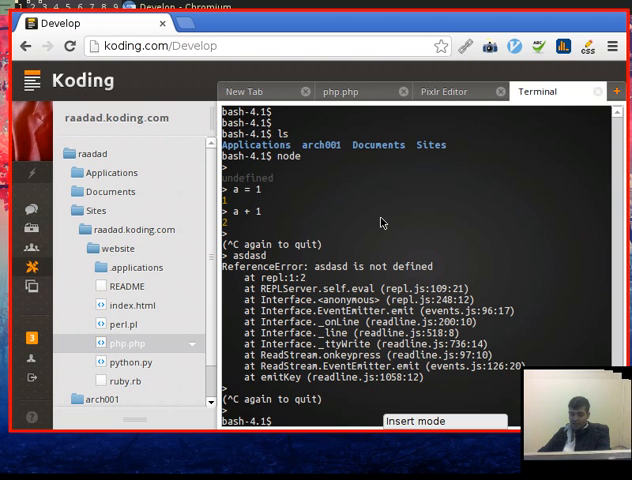